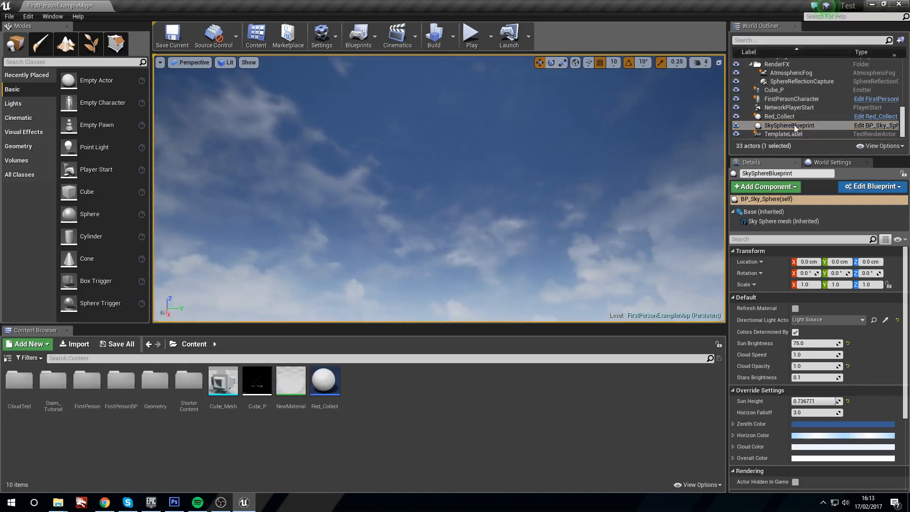
# Test sun brightness values of 75.0 and 3.0 on the sky sphere.
pyautogui.click(789, 125)
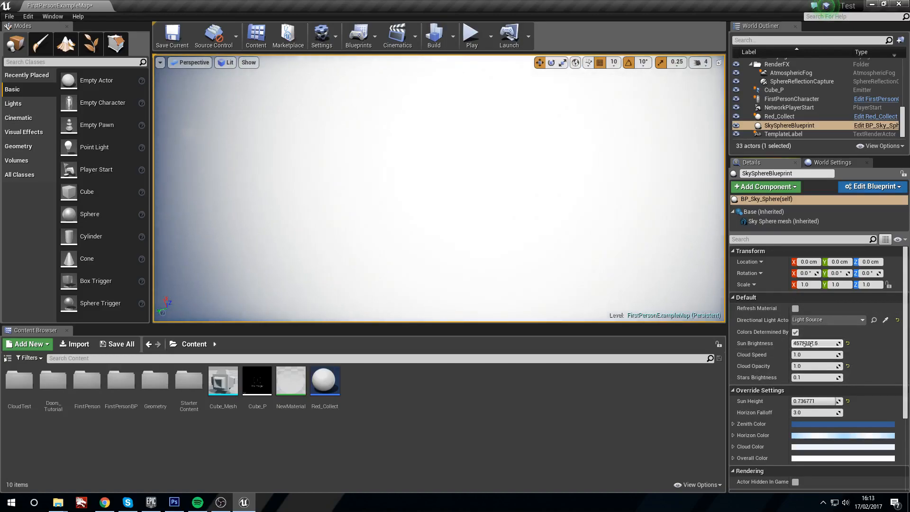
pyautogui.write('75.0')
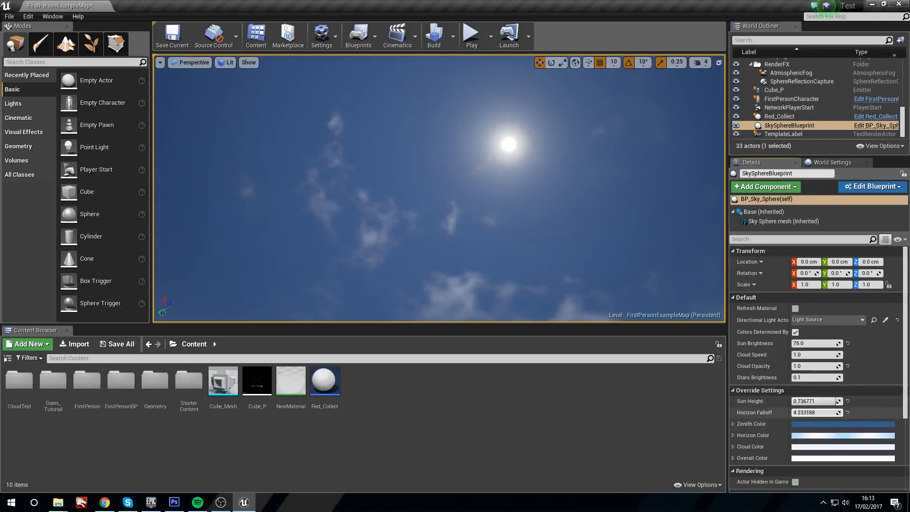
pyautogui.write('3.0')
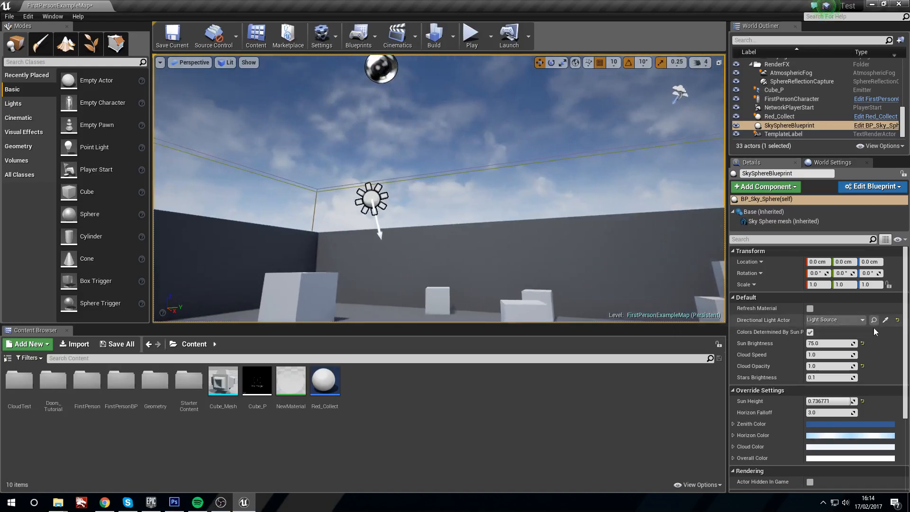
pyautogui.moveTo(898, 320)
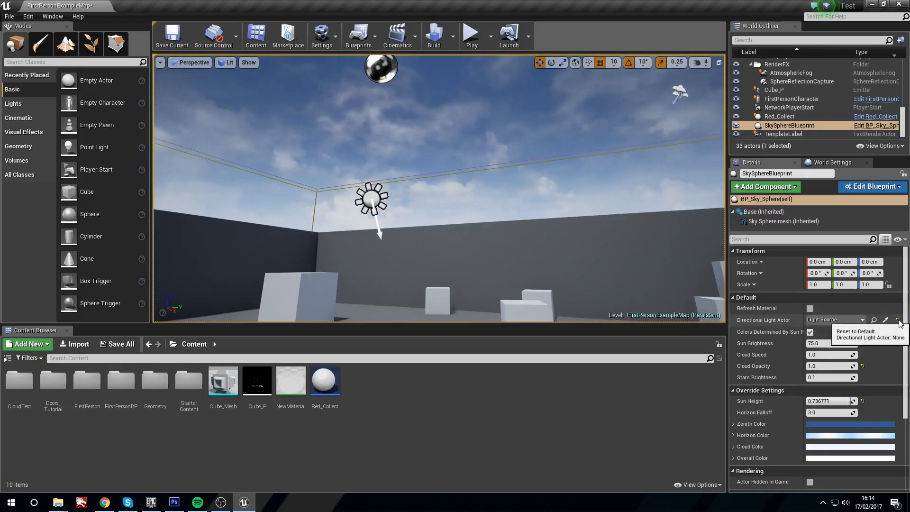
# Reset the Directional Light Actor to none and set Sun Height to 1.0.
pyautogui.click(901, 320)
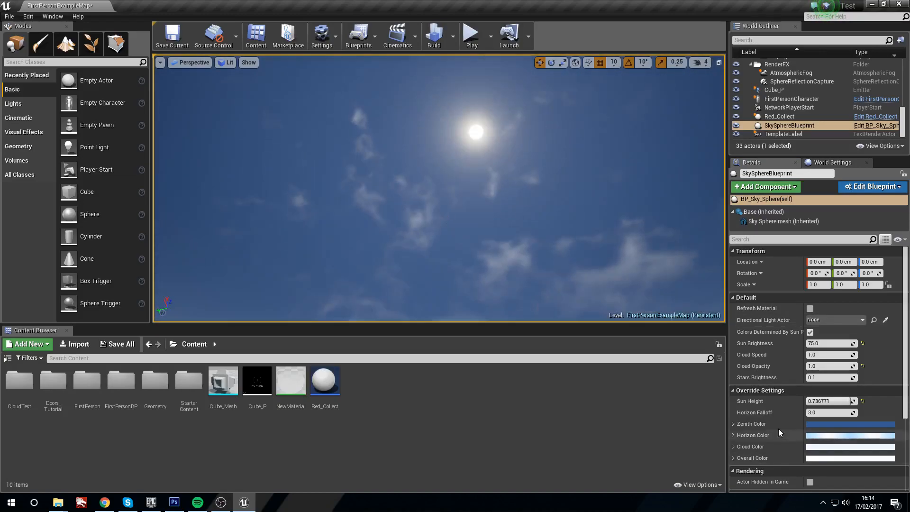
pyautogui.moveTo(830, 401)
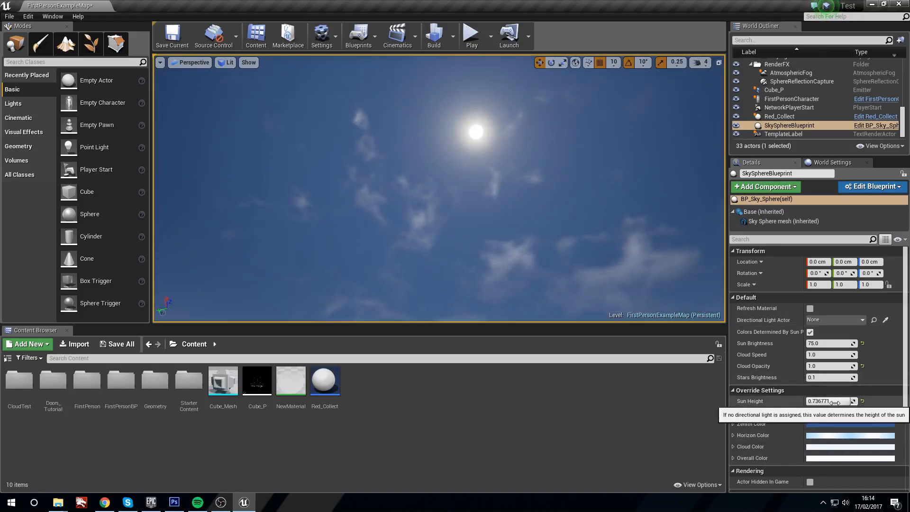
pyautogui.write('0.376147')
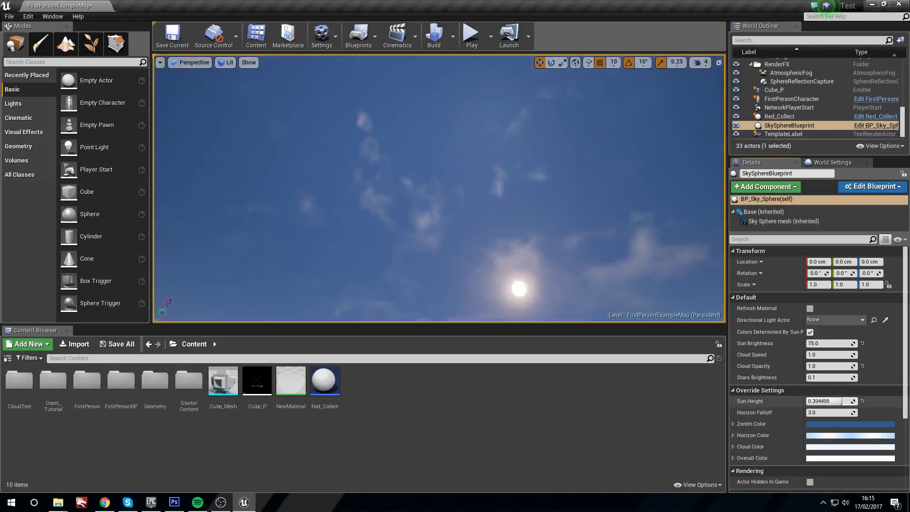
pyautogui.write('1.0')
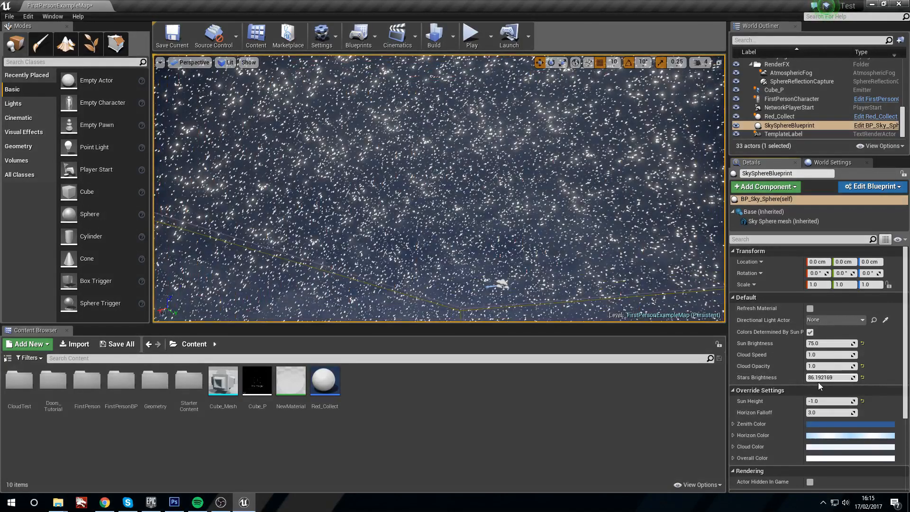
pyautogui.write('1.0')
pyautogui.write('0.1')
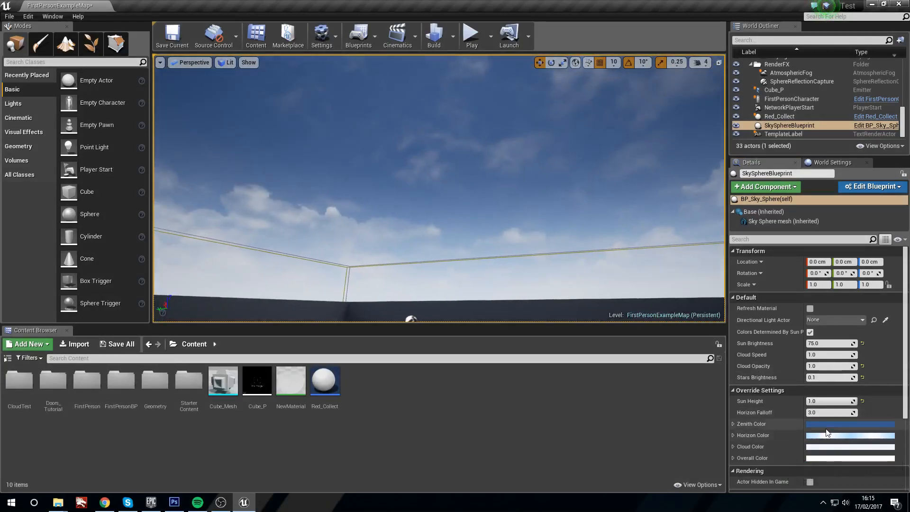
# Cancel the Zenith Color picker and uncheck Colors Determined By Sun Position.
pyautogui.click(850, 424)
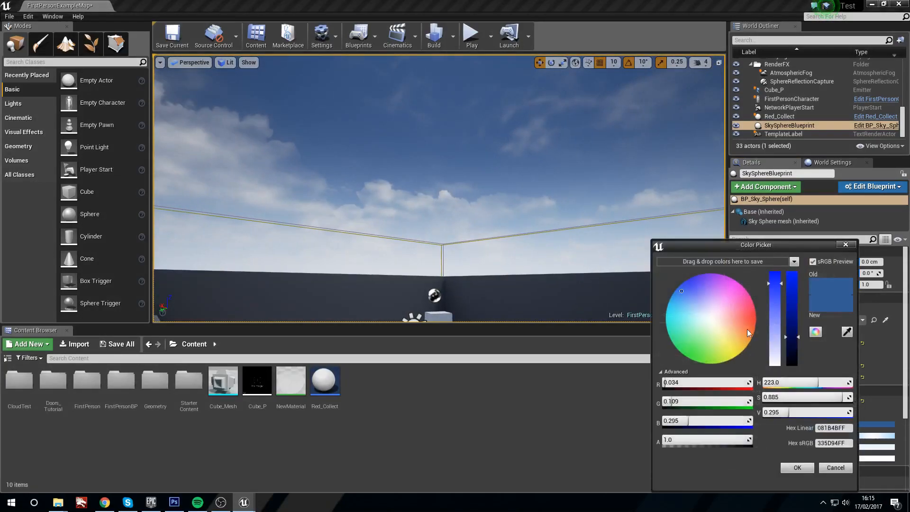
pyautogui.click(796, 467)
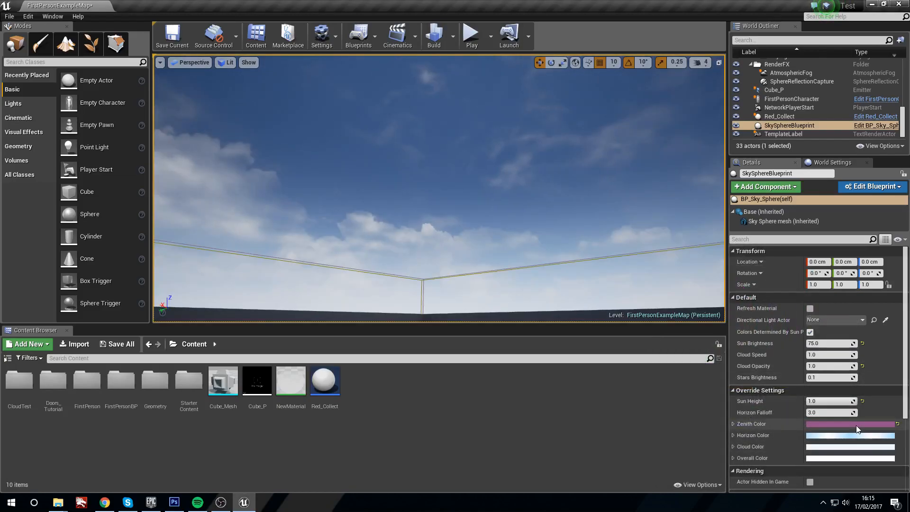
pyautogui.click(849, 424)
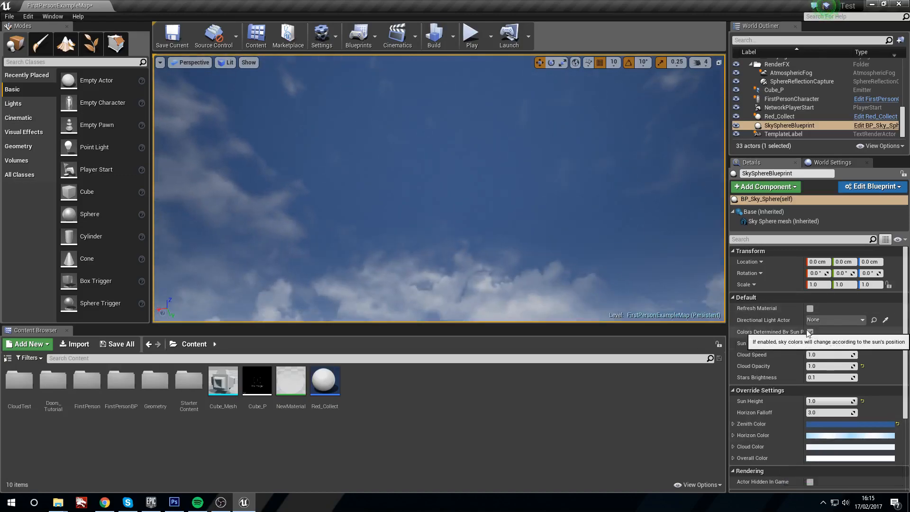
pyautogui.click(828, 332)
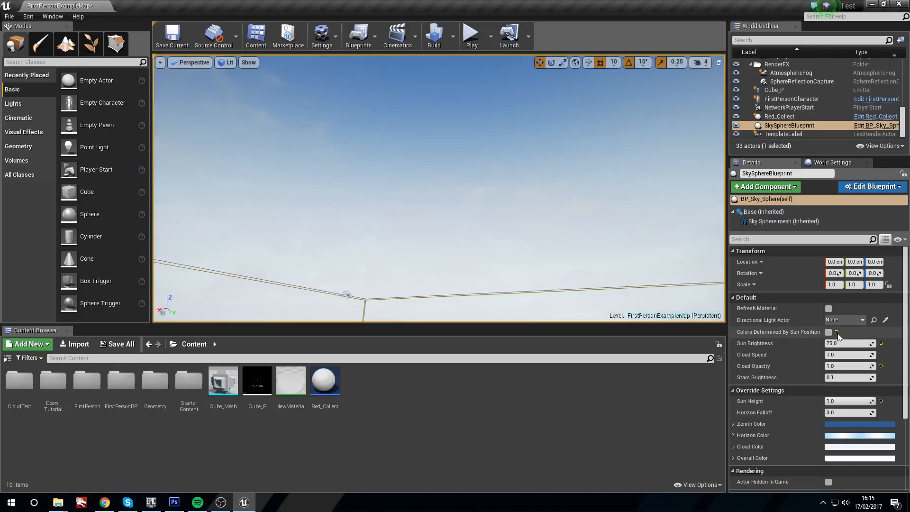
pyautogui.moveTo(830, 337)
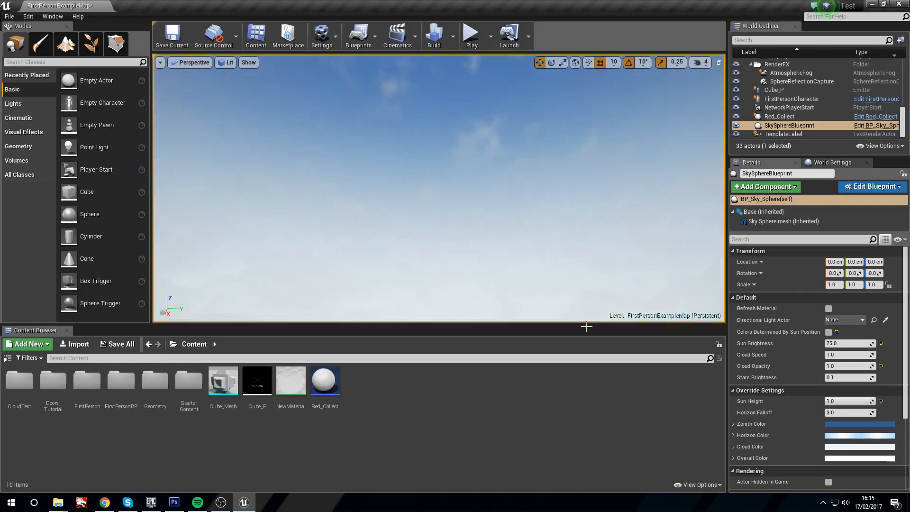
# Set Zenith Color to green, Horizon Color to red and Cloud Color to pink.
pyautogui.click(859, 425)
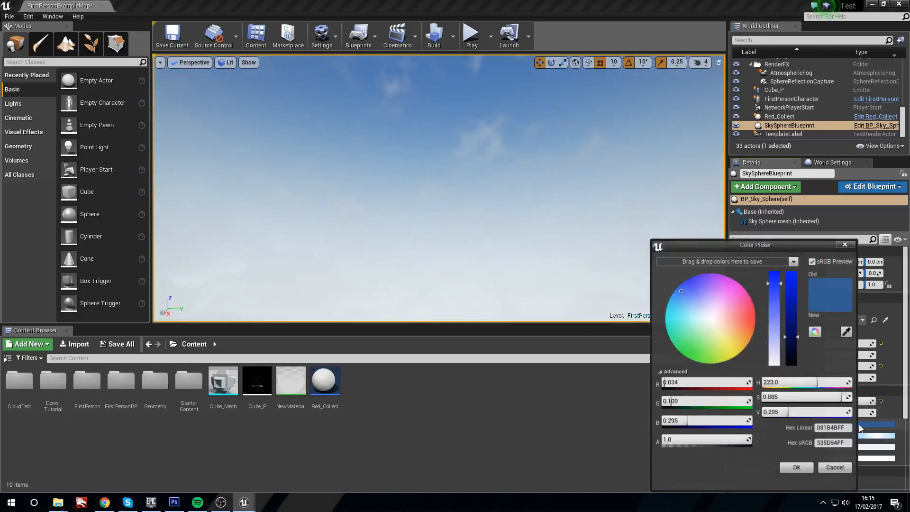
pyautogui.click(684, 355)
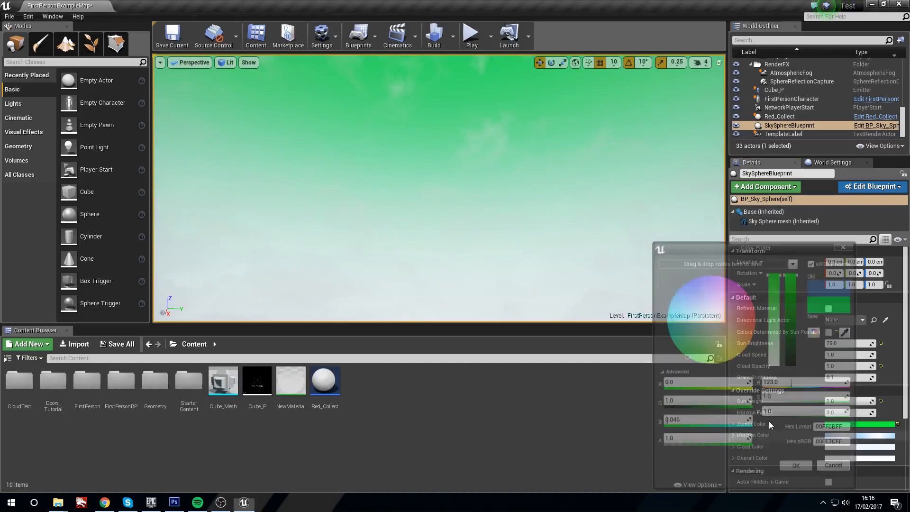
pyautogui.click(795, 464)
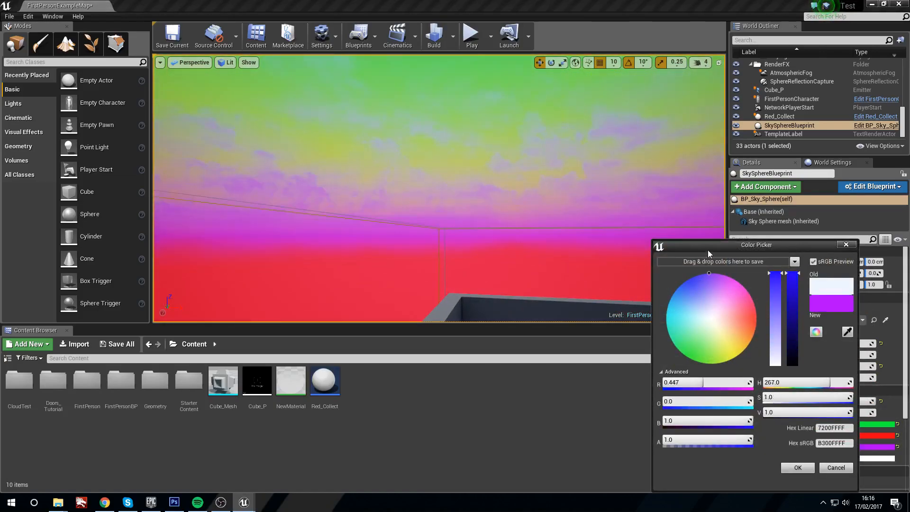
pyautogui.click(667, 306)
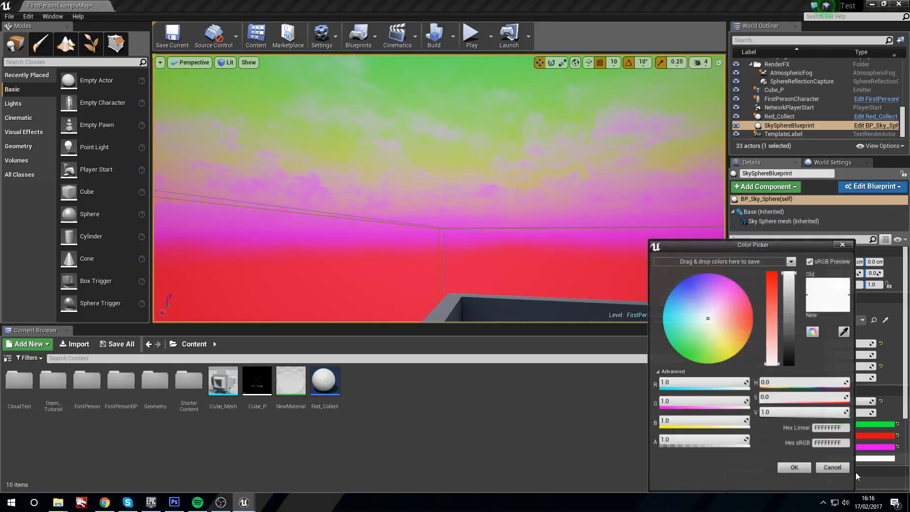
# Set the Overall Color to a strong yellow tint and confirm it.
pyautogui.click(664, 308)
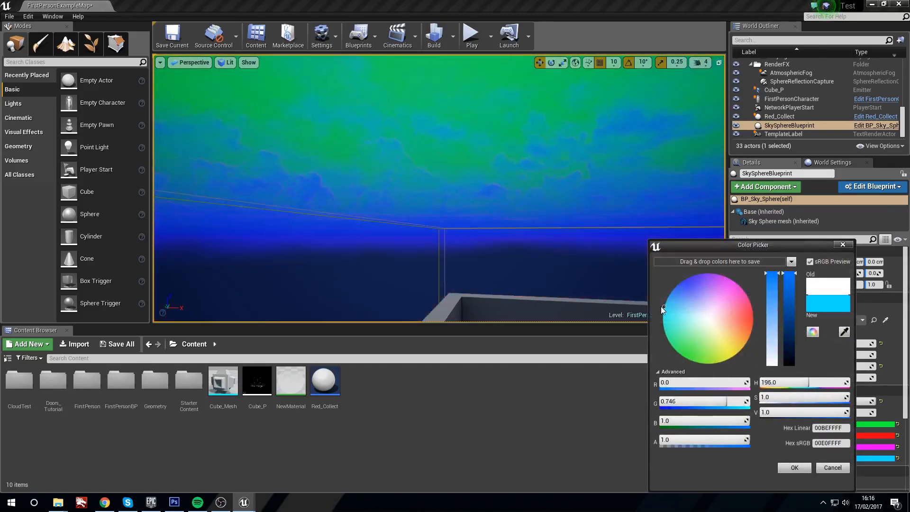
pyautogui.click(721, 323)
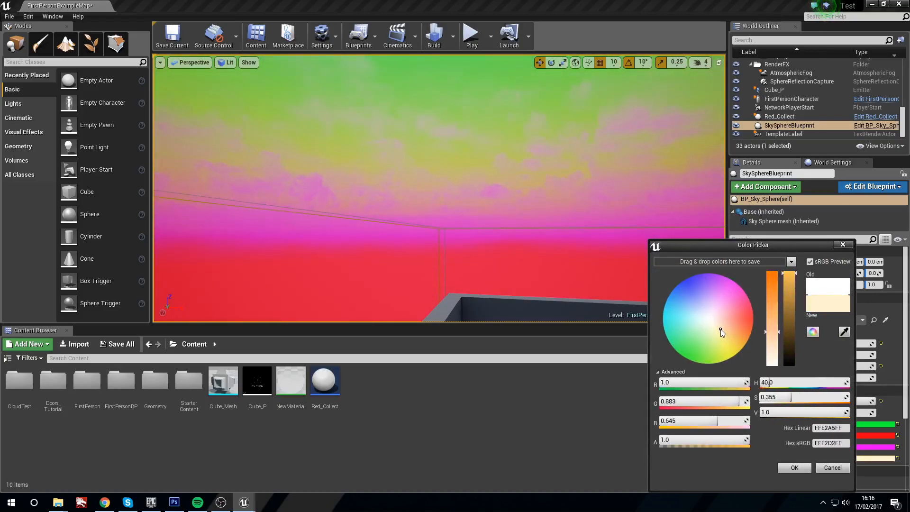
pyautogui.moveTo(721, 332); pyautogui.dragTo(730, 340)
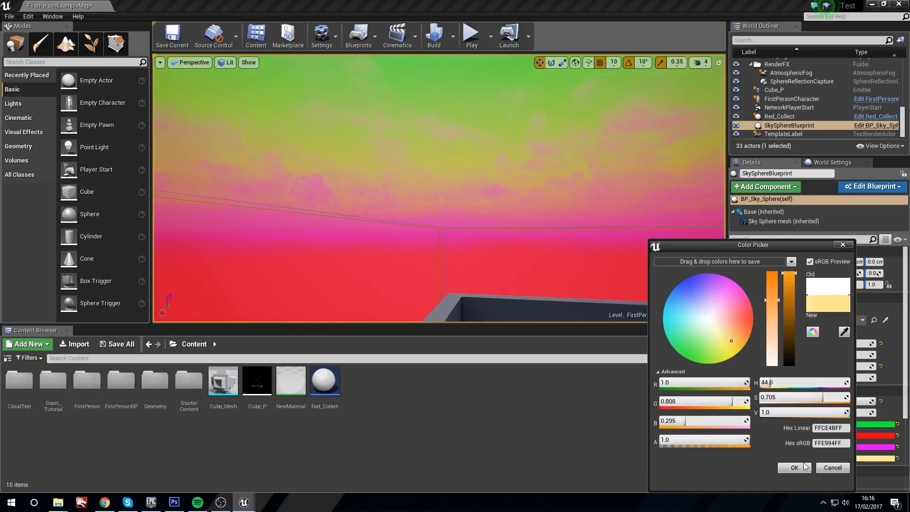
pyautogui.click(794, 467)
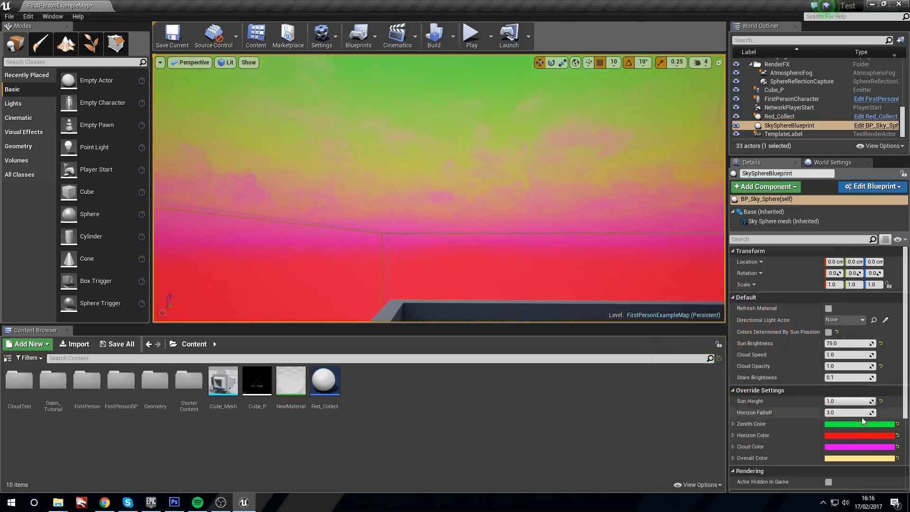
# Drag Sun Height to -1.0 and darken the Zenith Color to a dark green.
pyautogui.moveTo(864, 413); pyautogui.dragTo(836, 412)
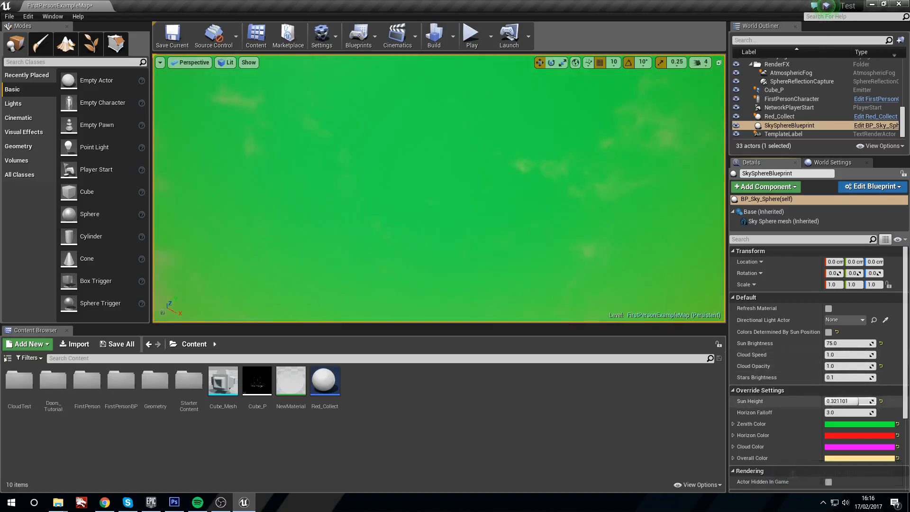
pyautogui.moveTo(858, 401); pyautogui.dragTo(830, 401)
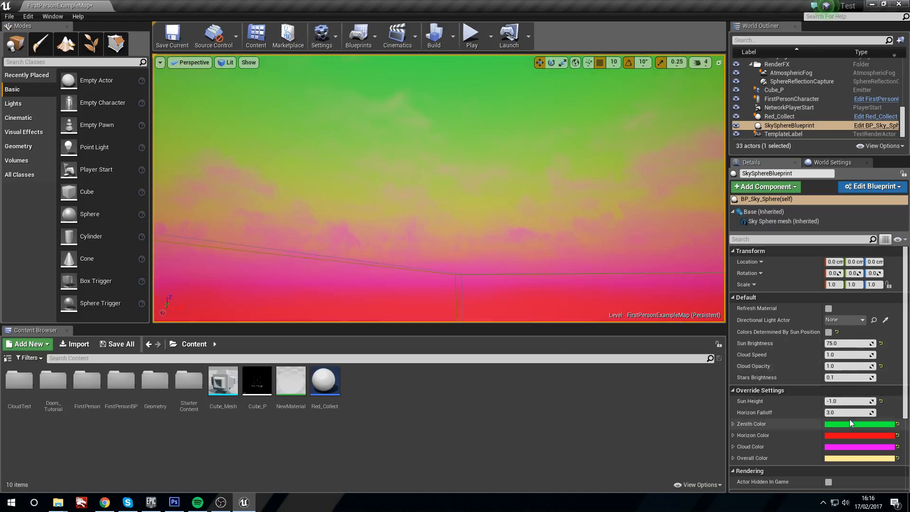
pyautogui.click(860, 423)
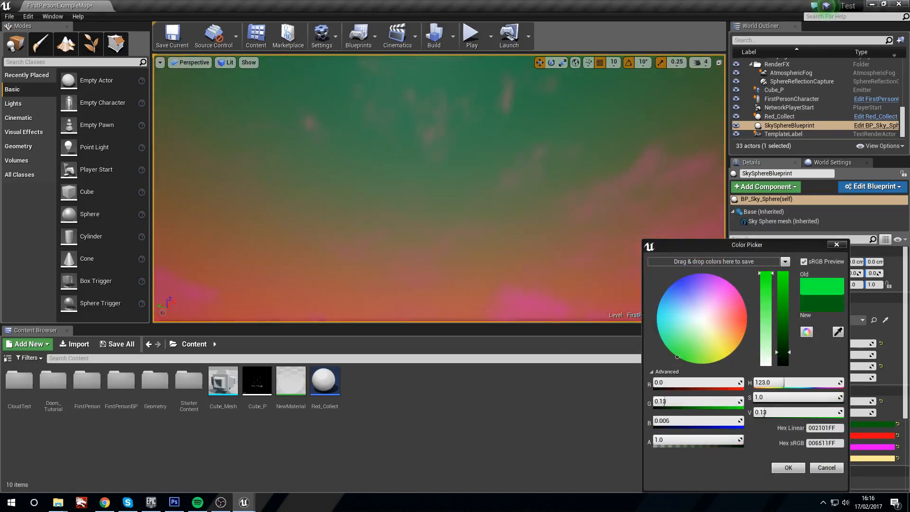
pyautogui.click(787, 467)
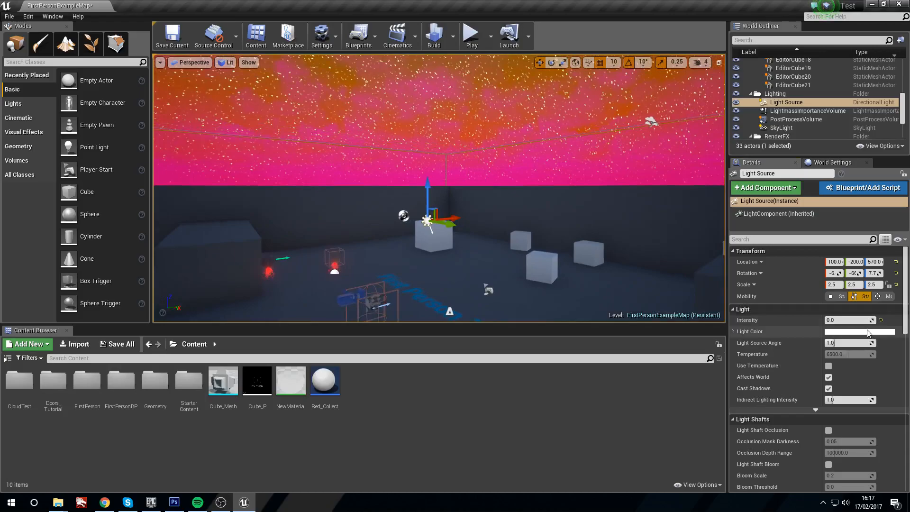
# Set the directional light's Light Color to green, then return to the sky sphere's properties.
pyautogui.click(860, 332)
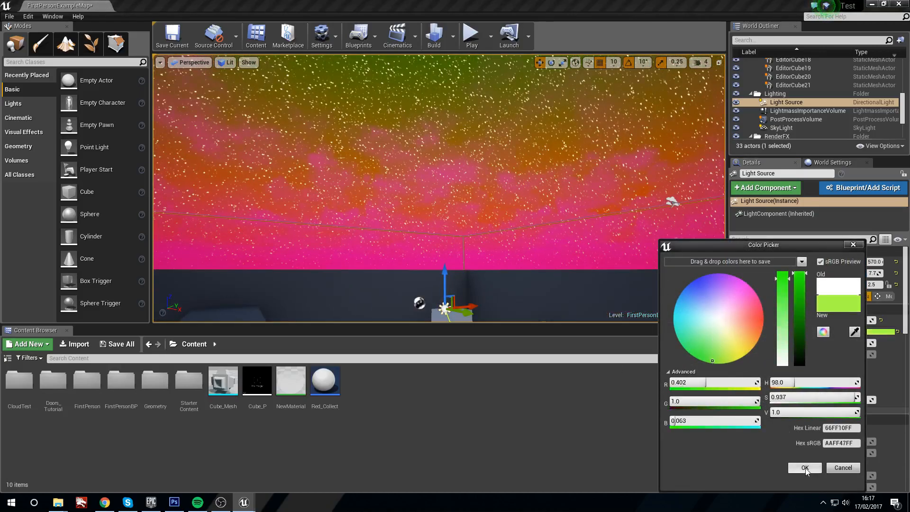
pyautogui.click(805, 468)
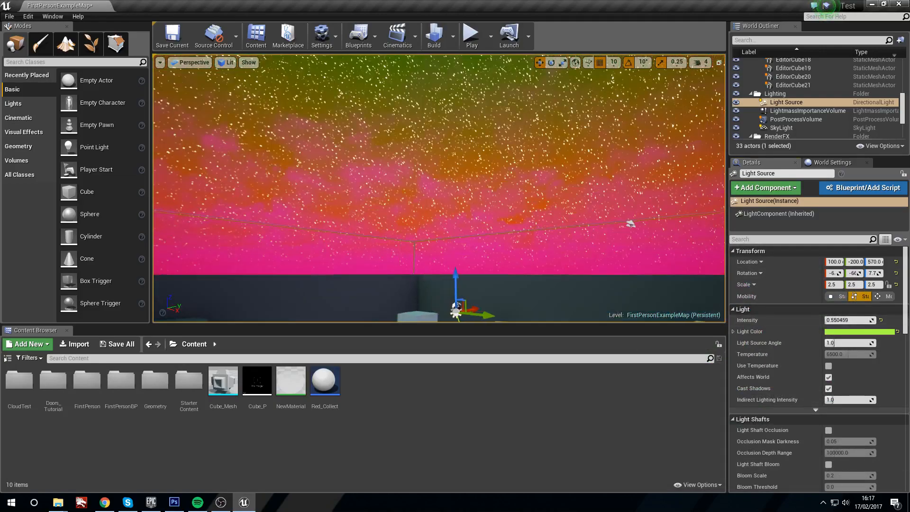
pyautogui.click(789, 125)
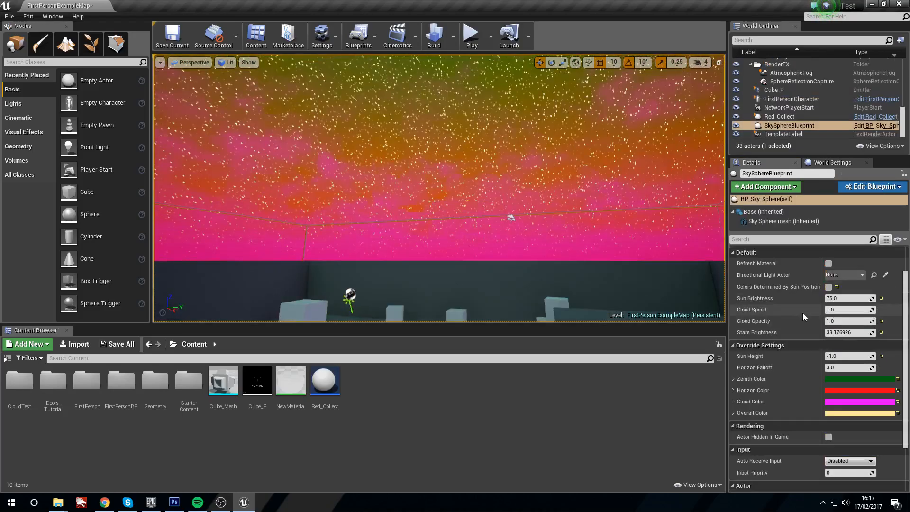
pyautogui.scroll(-3)
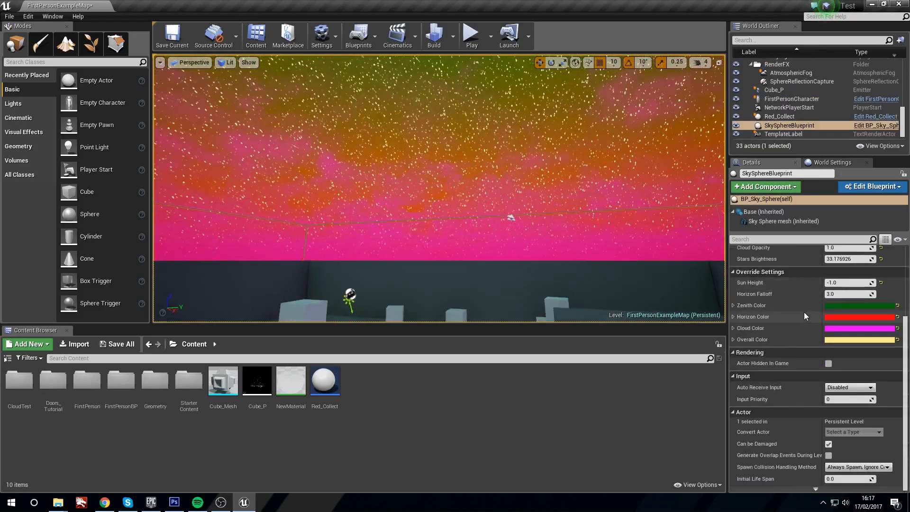